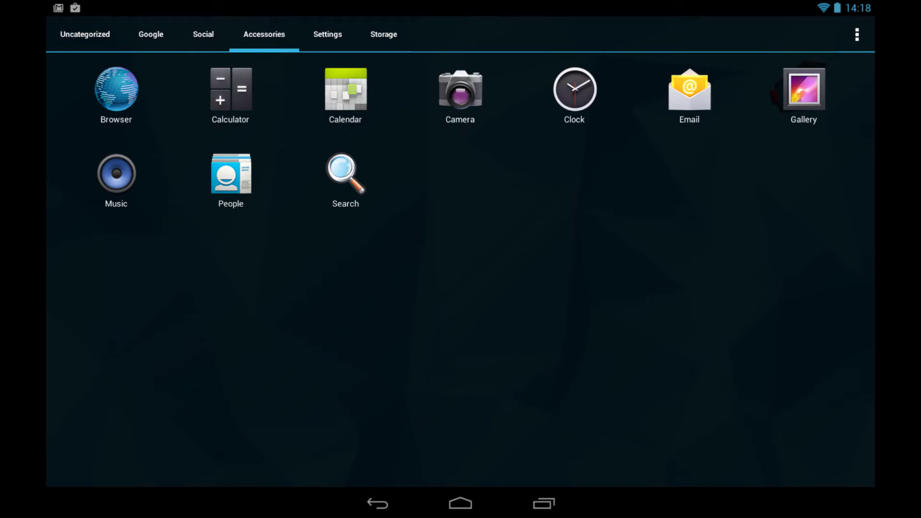
mouse_move(697, 102)
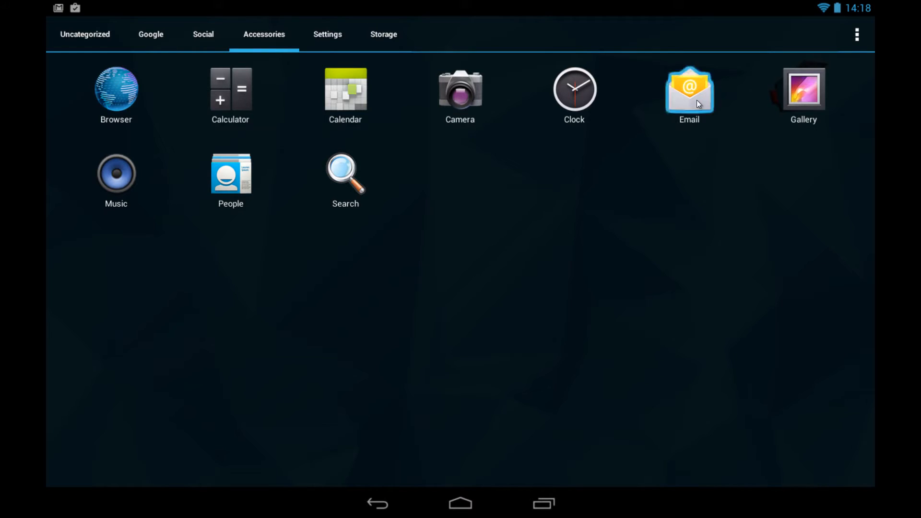
click(688, 88)
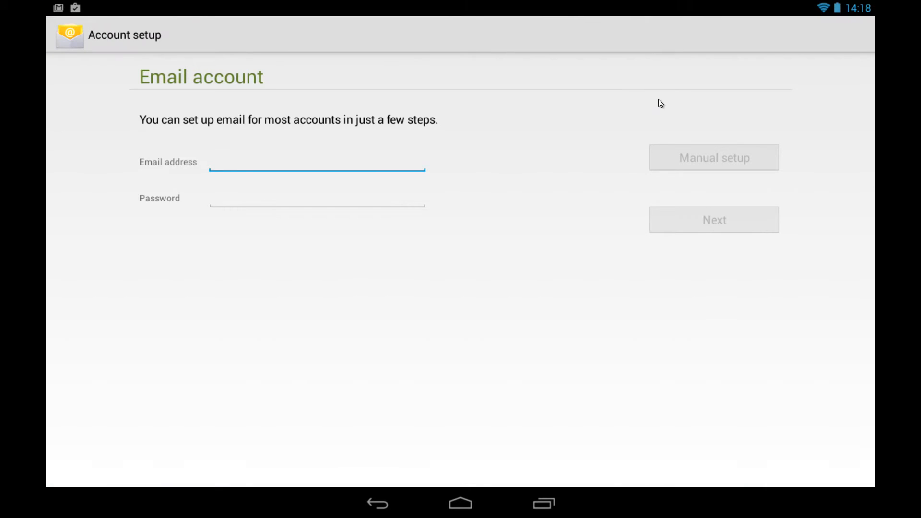
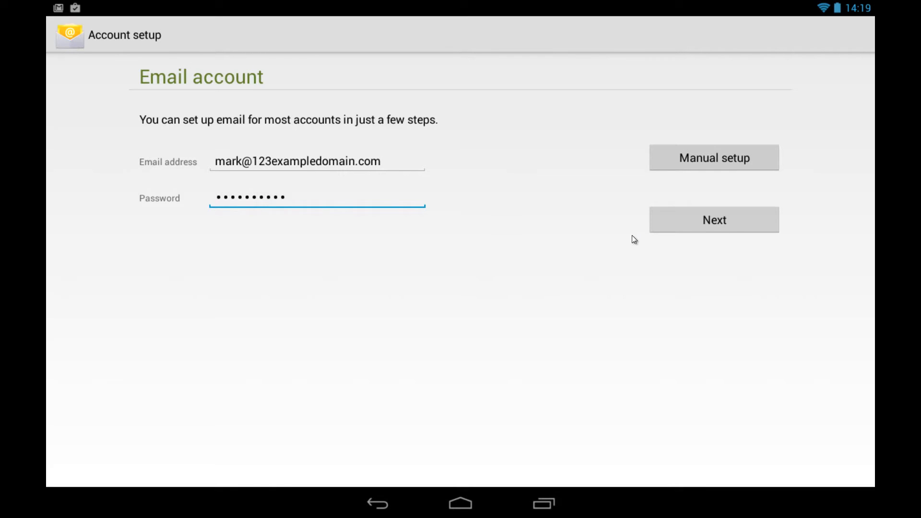
click(714, 220)
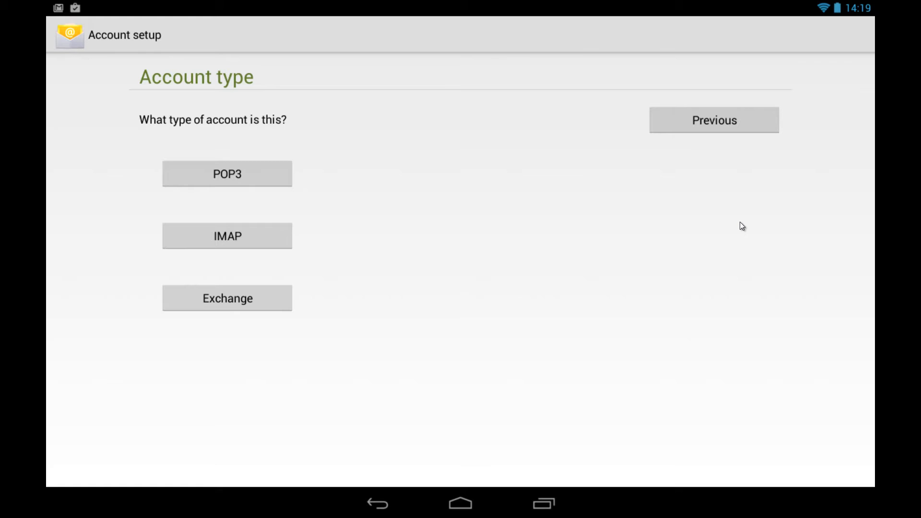
mouse_move(258, 234)
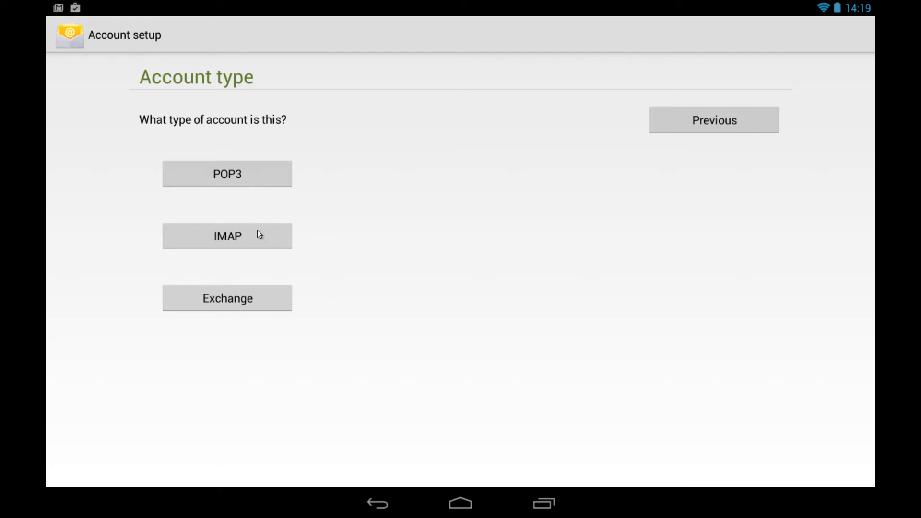
click(227, 235)
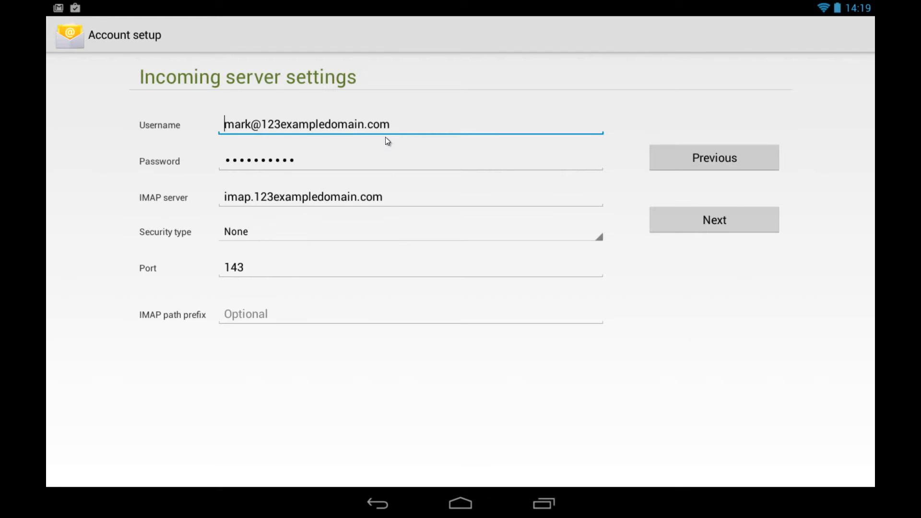
mouse_move(375, 193)
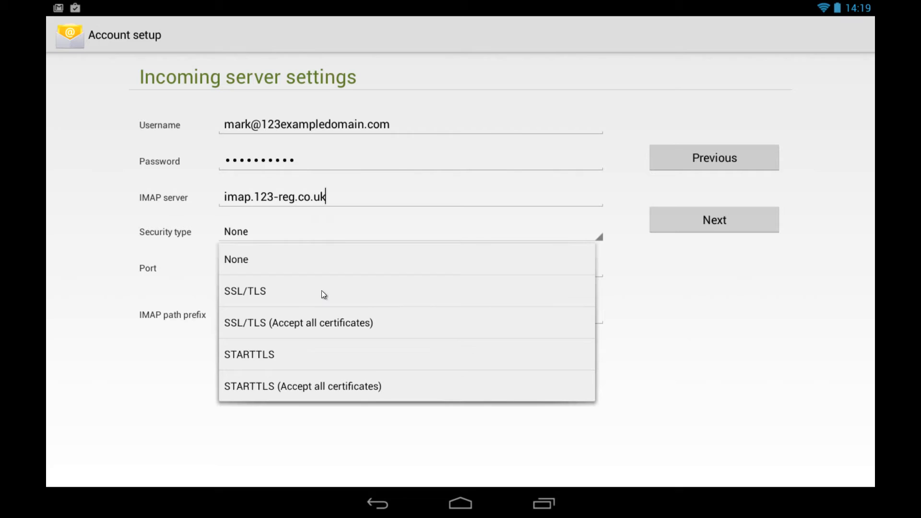
Submit incoming server imap.123-reg.co.uk with SSL/TLS security on port 993.
click(245, 291)
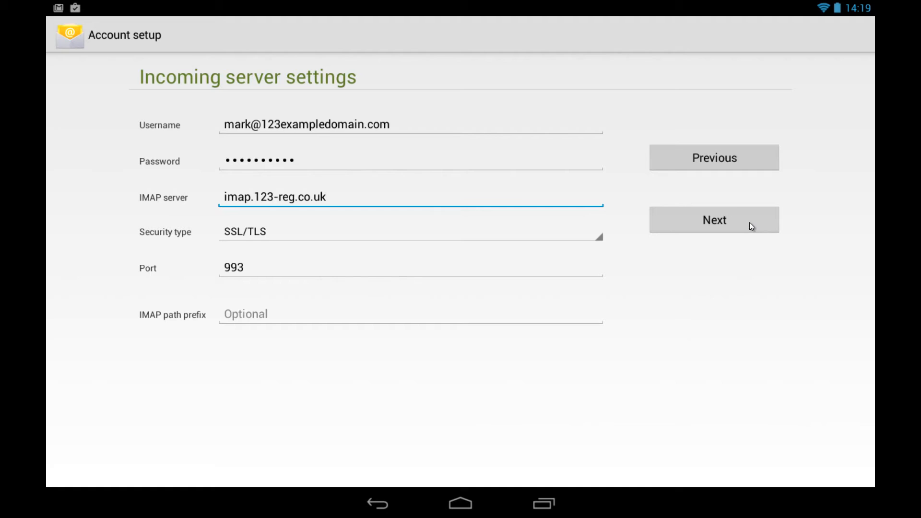
click(714, 219)
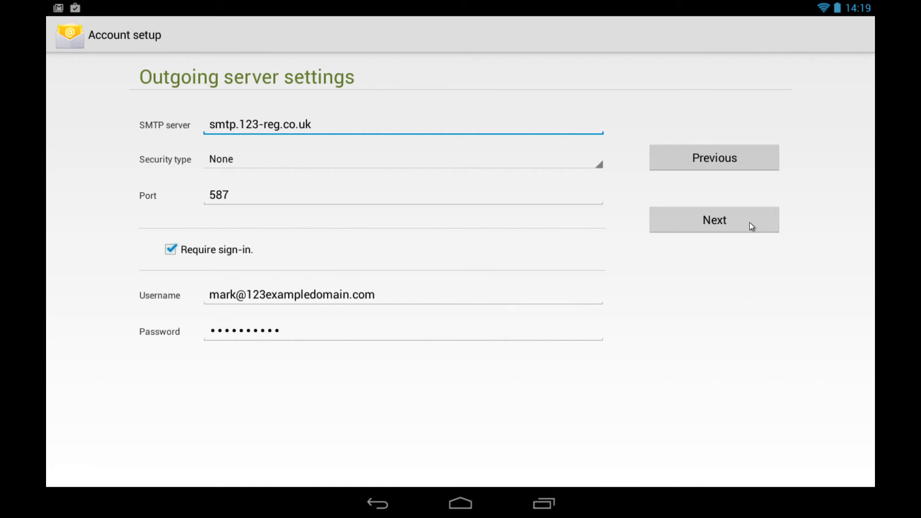
Submit outgoing server smtp.123-reg.co.uk with SSL/TLS on port 465, keeping Require sign-in.
click(402, 159)
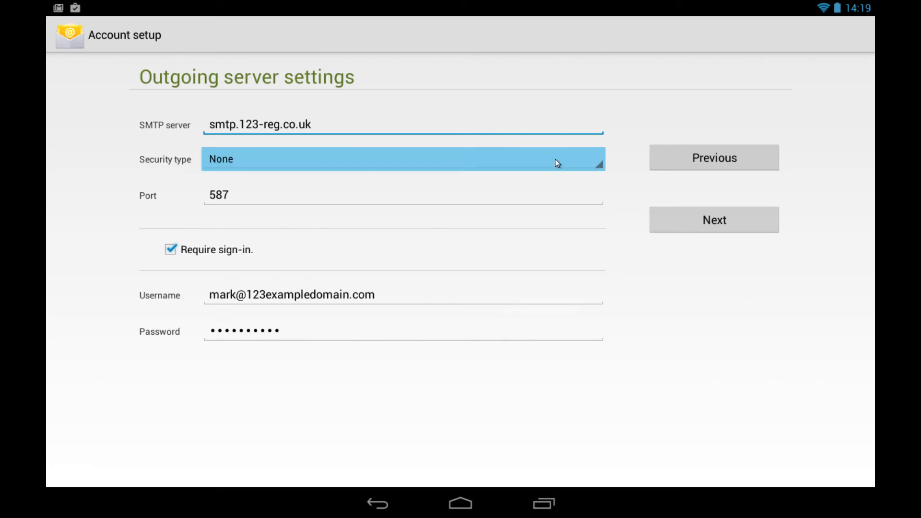
click(402, 161)
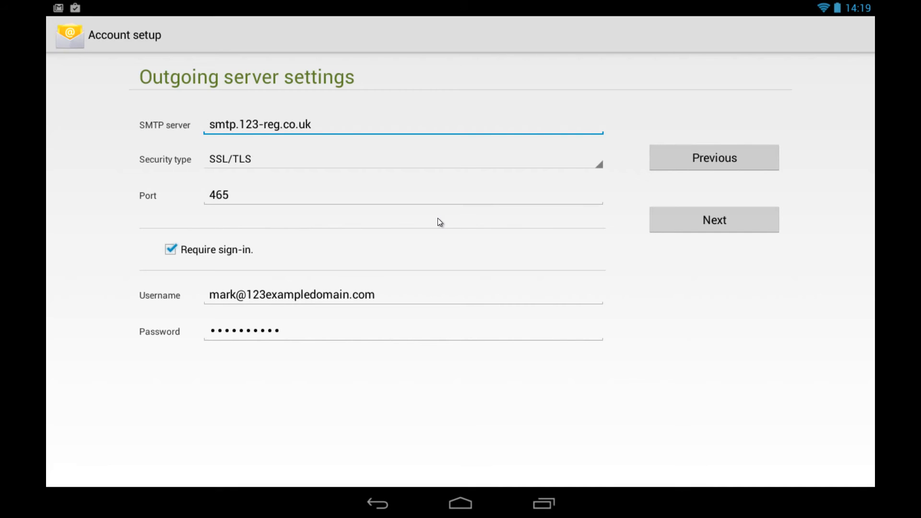
mouse_move(577, 224)
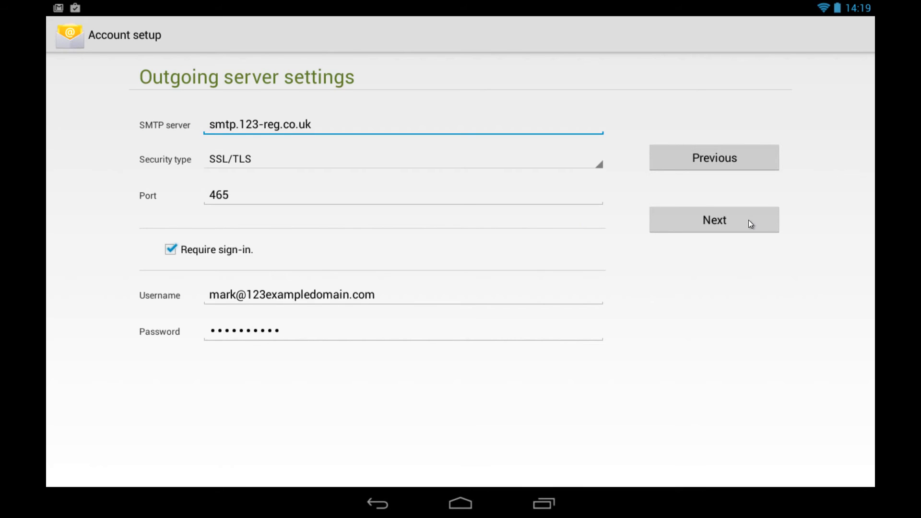
click(714, 219)
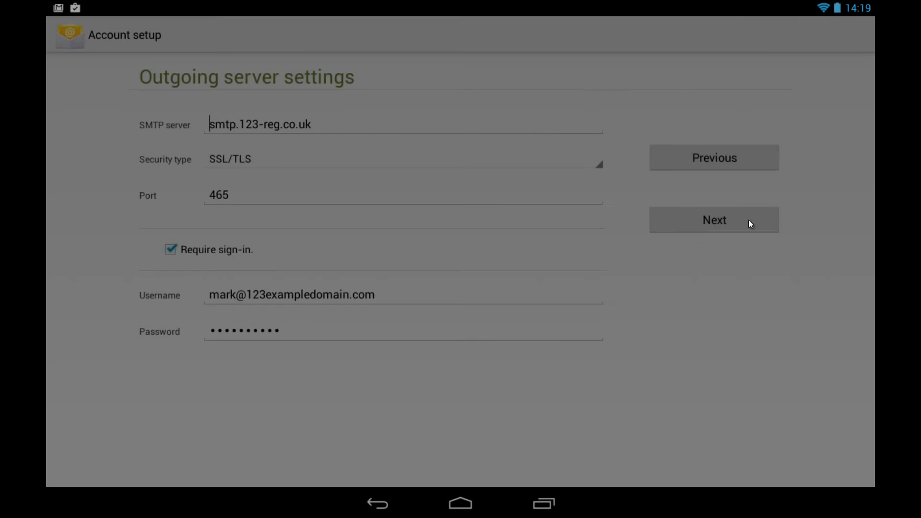
click(714, 220)
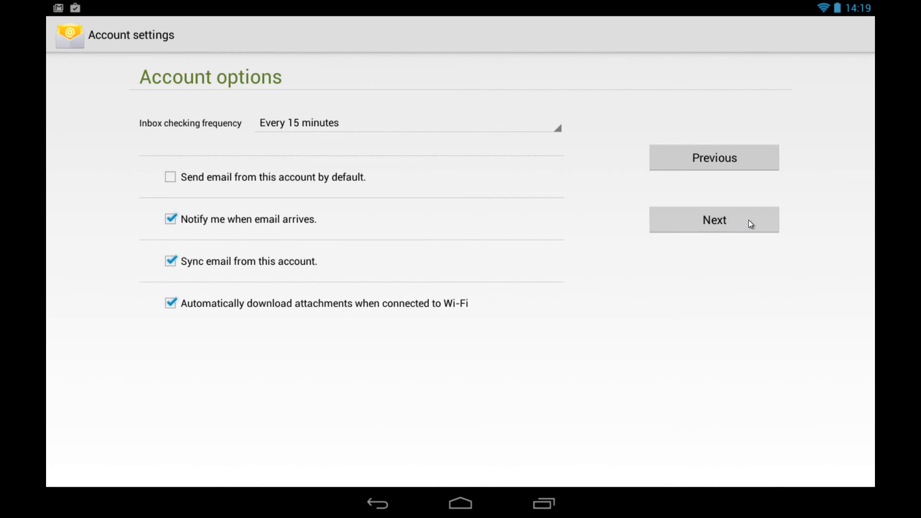
Accept the default account options and account name to complete setup.
click(713, 220)
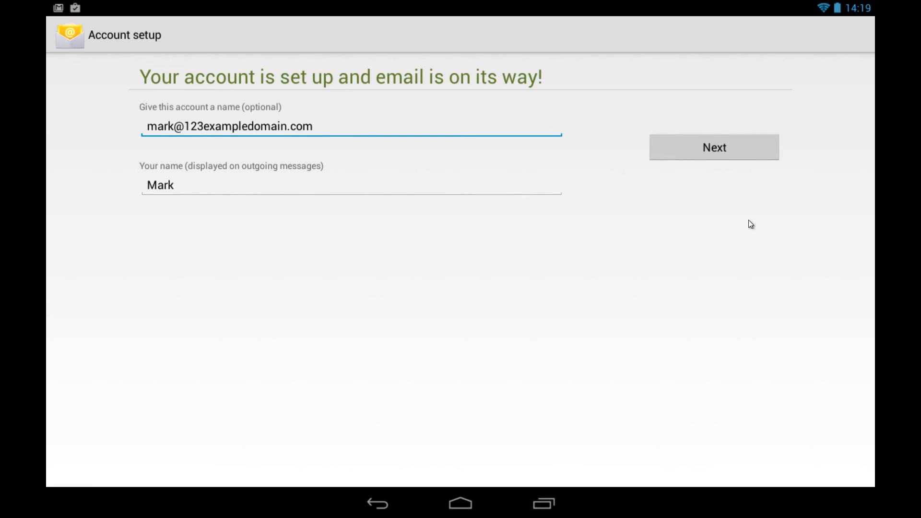
mouse_move(261, 188)
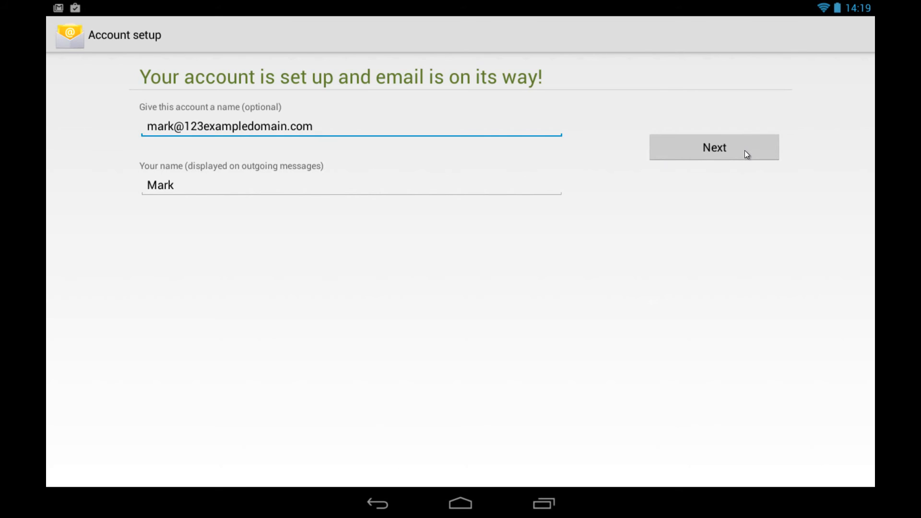
click(714, 147)
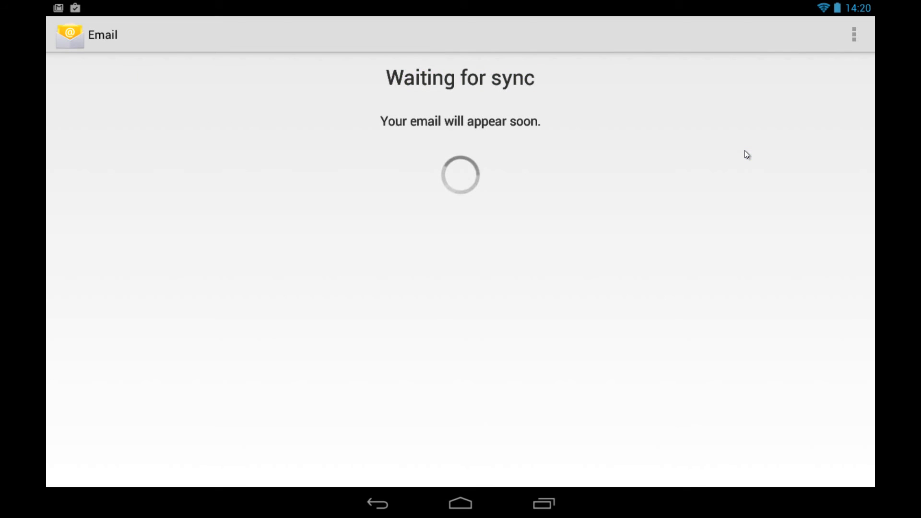